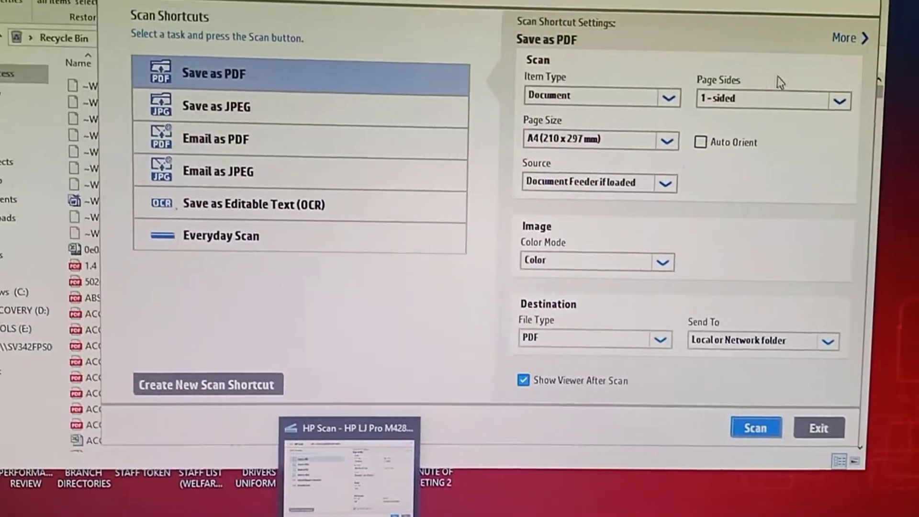
Start a scan using the Save as PDF shortcut settings
{"action": "left_click", "coordinate": [754, 428]}
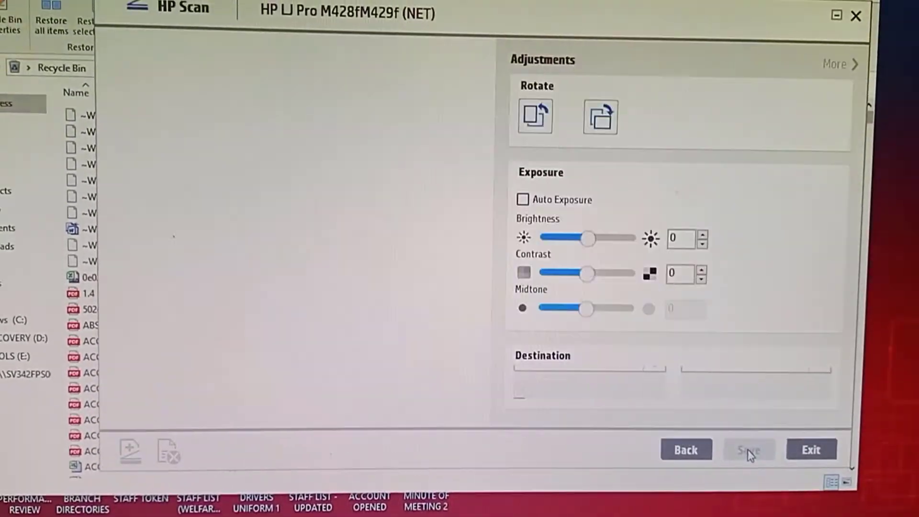
{"action": "left_click", "coordinate": [749, 449]}
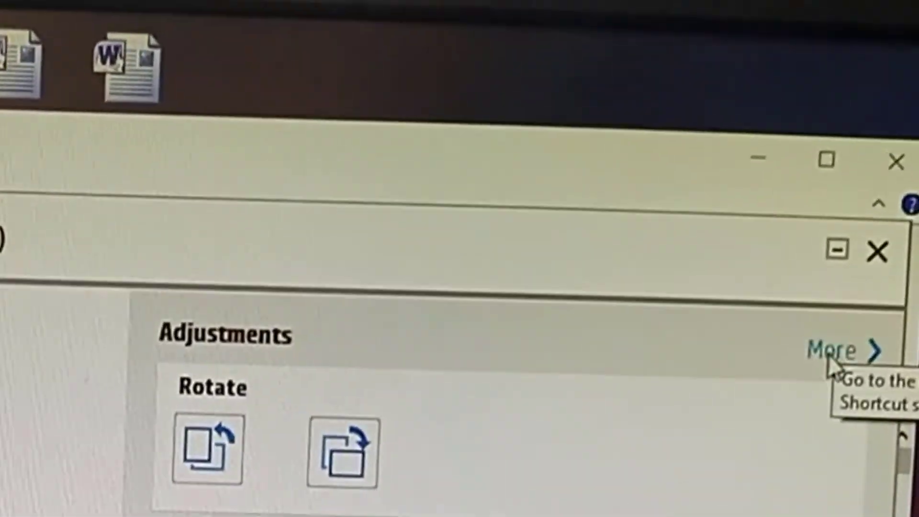
Crop the scan to its text block in Manage Images and save it as PDF
{"action": "left_click", "coordinate": [838, 351]}
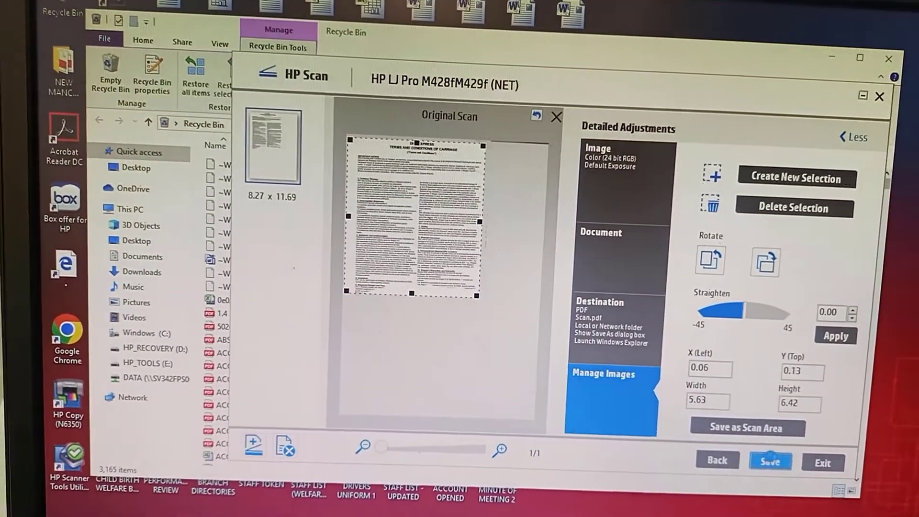
{"action": "left_click", "coordinate": [770, 462]}
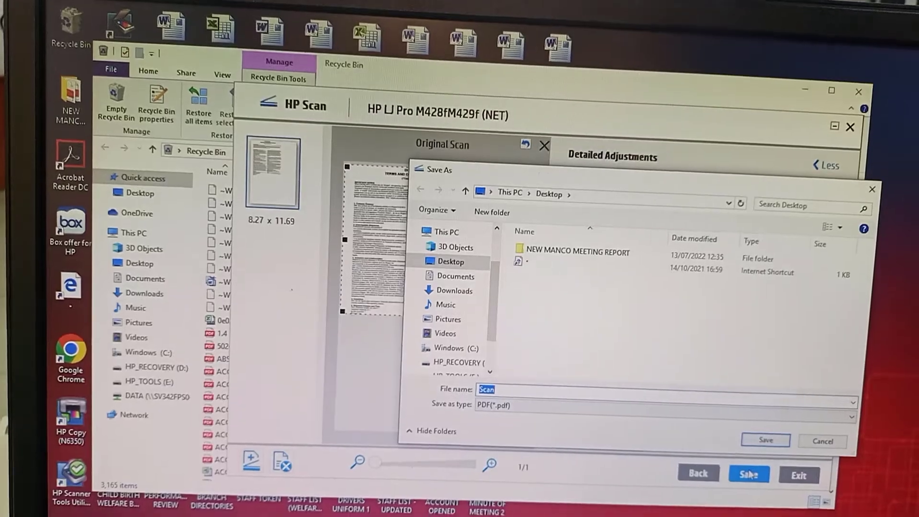